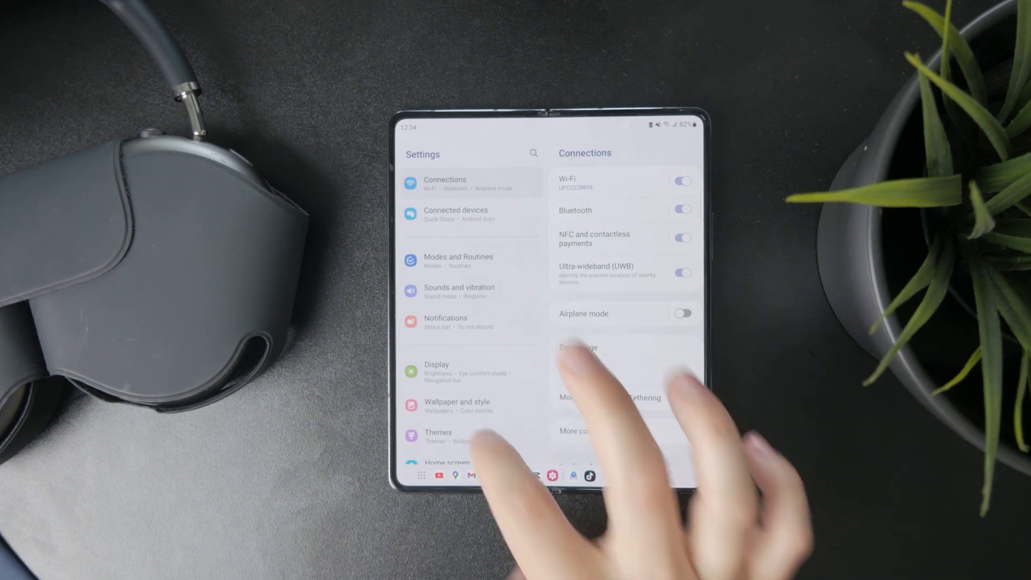
Step: Scroll the Settings list and open the Location page
scroll("down", 3)
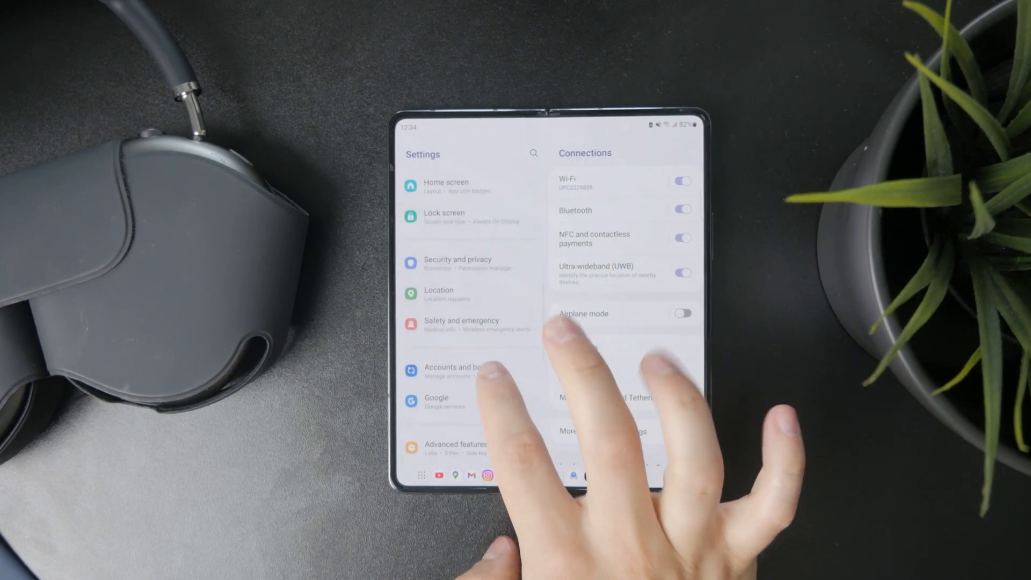
left_click(439, 293)
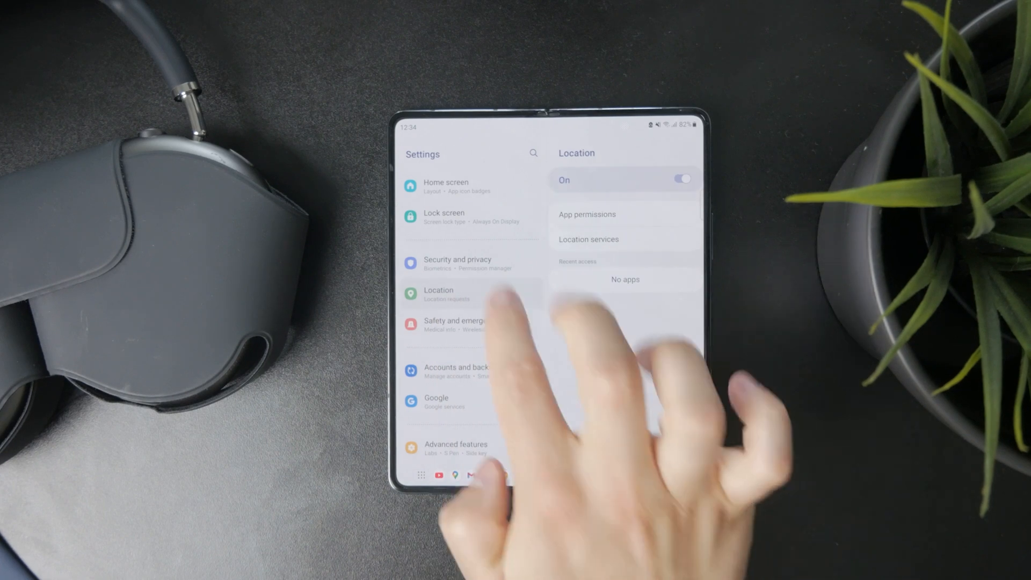
Step: Go through Security and privacy to Privacy, reaching the Permission usage introduction
left_click(456, 263)
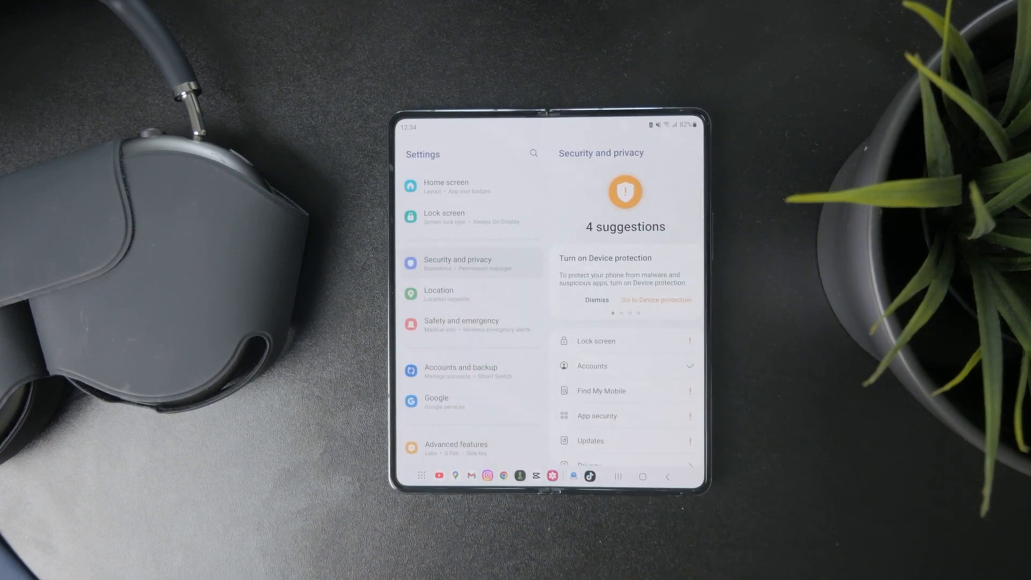
scroll("up", 3)
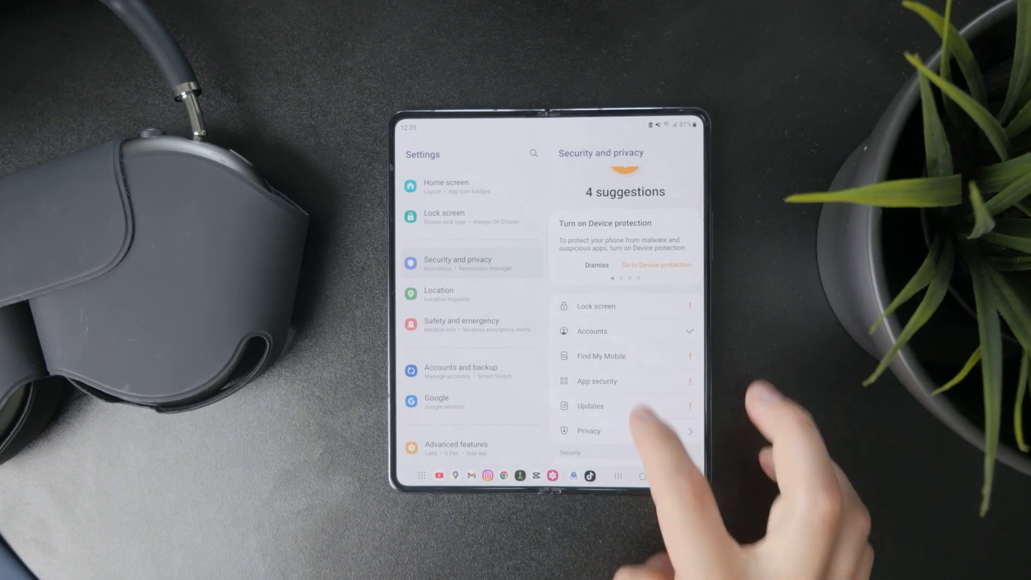
left_click(589, 430)
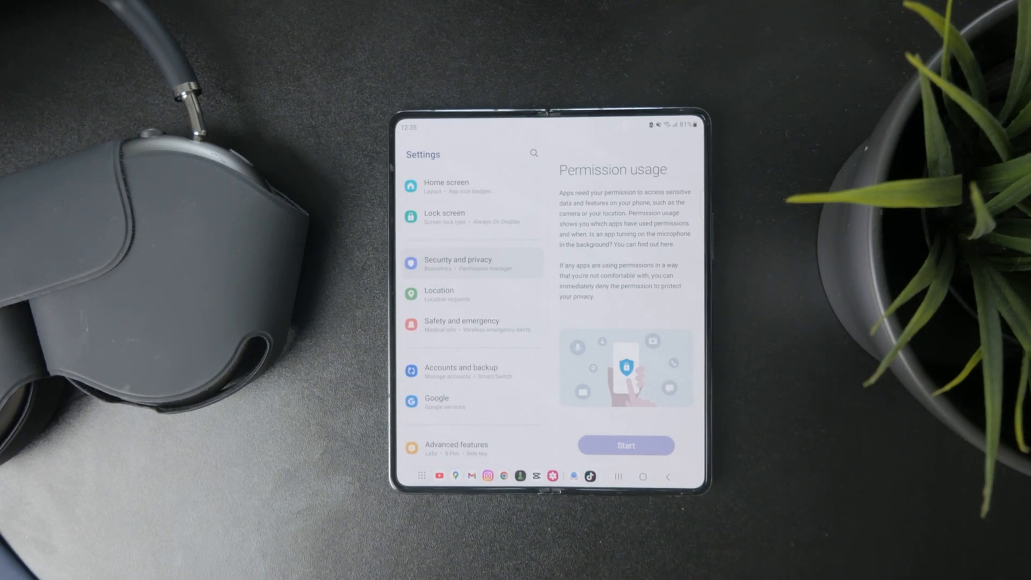
Step: Dismiss the permission usage introduction and enter Permission manager
left_click(625, 445)
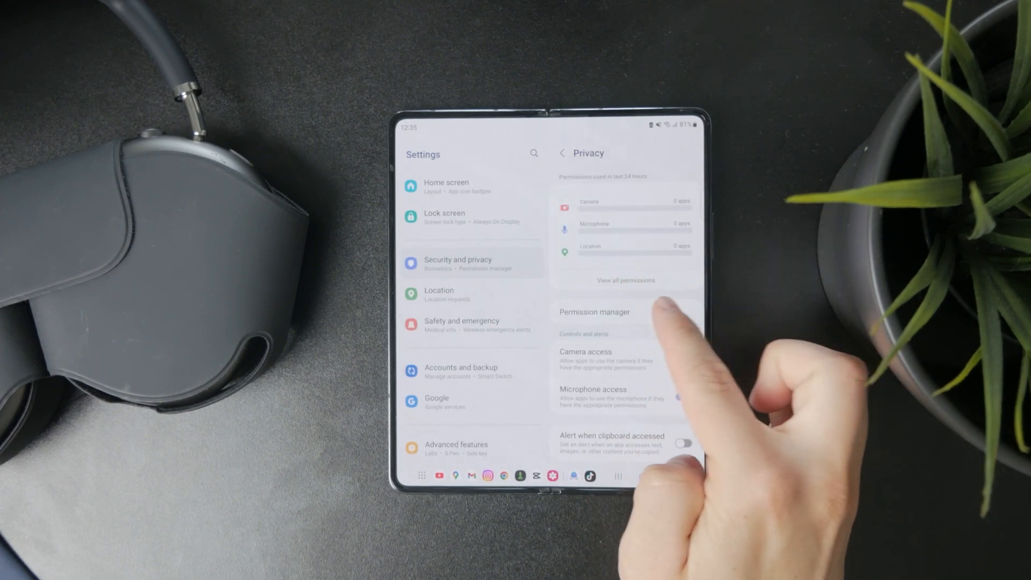
left_click(593, 311)
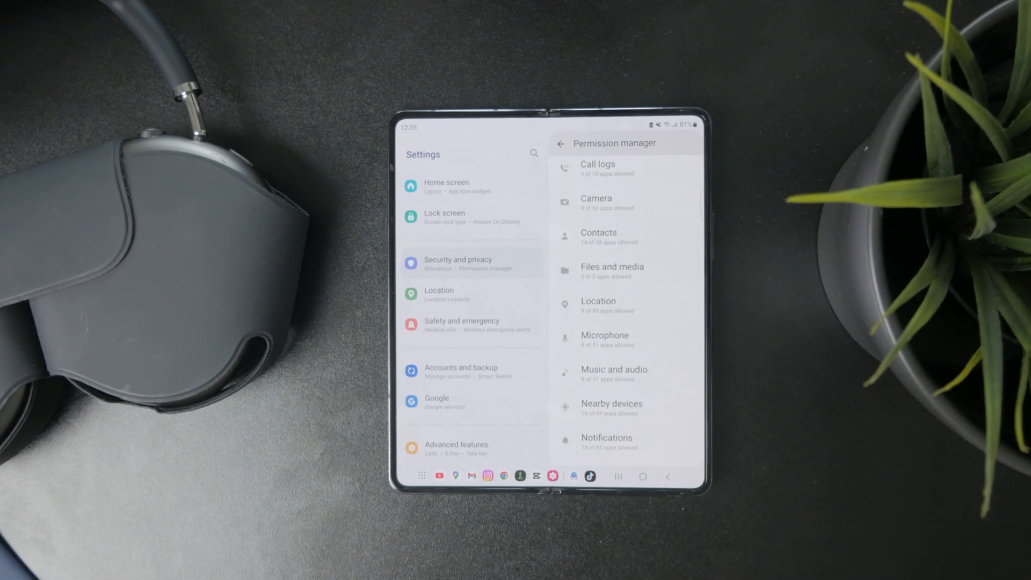
Step: Open Microphone and review its allowed-while-in-use and not-allowed app lists
left_click(561, 144)
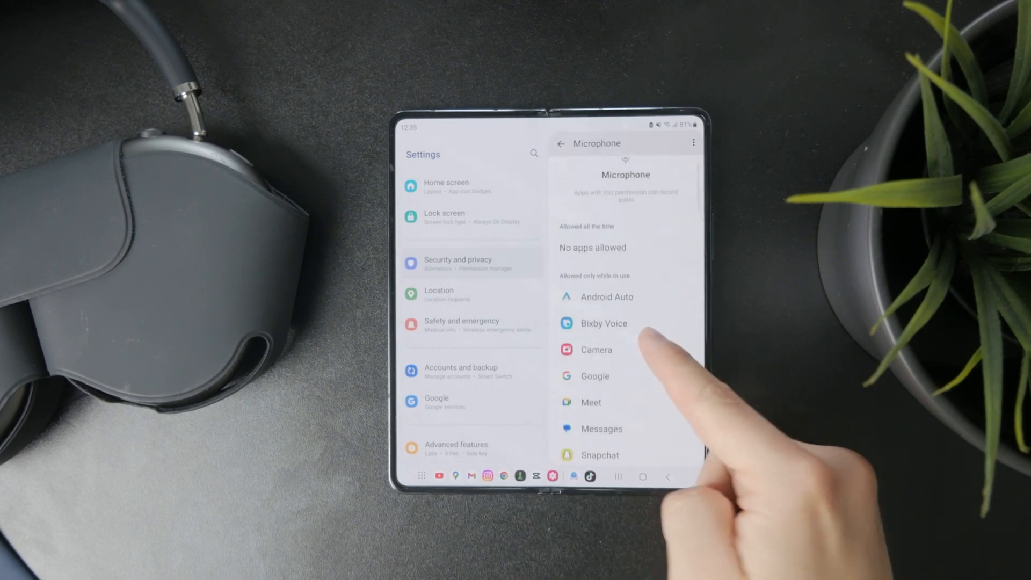
scroll("down", 3)
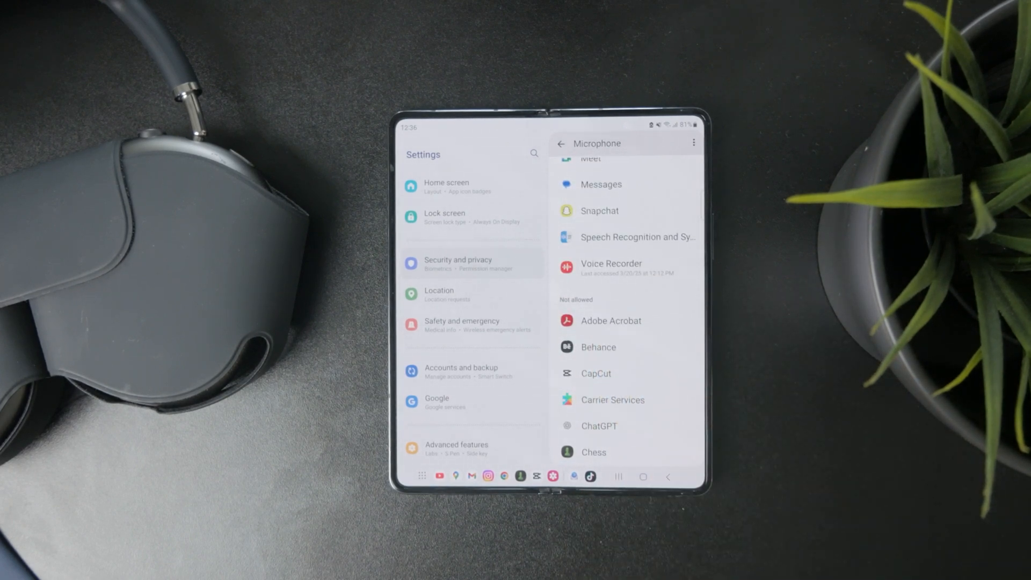
scroll("up", 3)
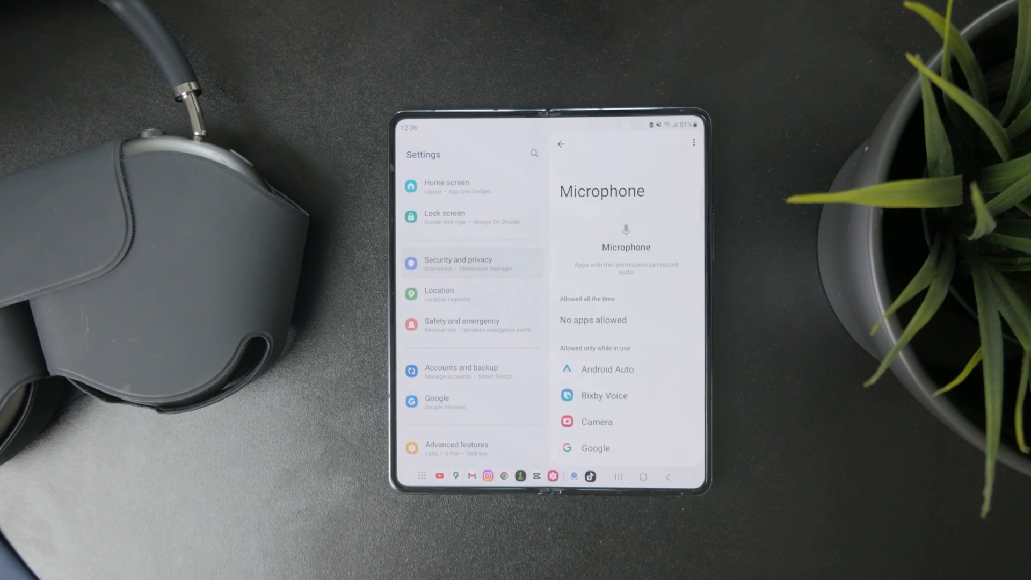
scroll("up", 3)
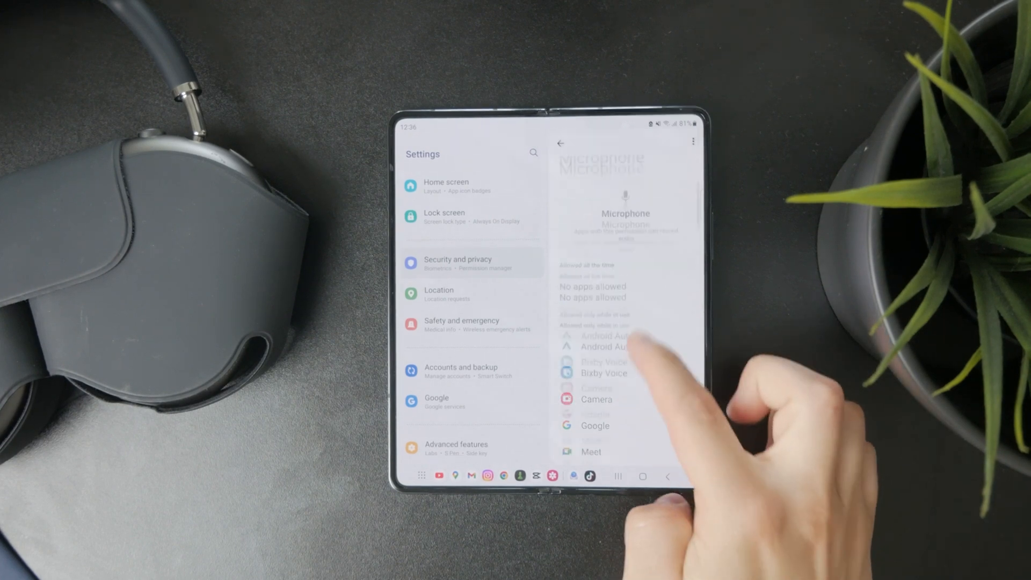
scroll("up", 3)
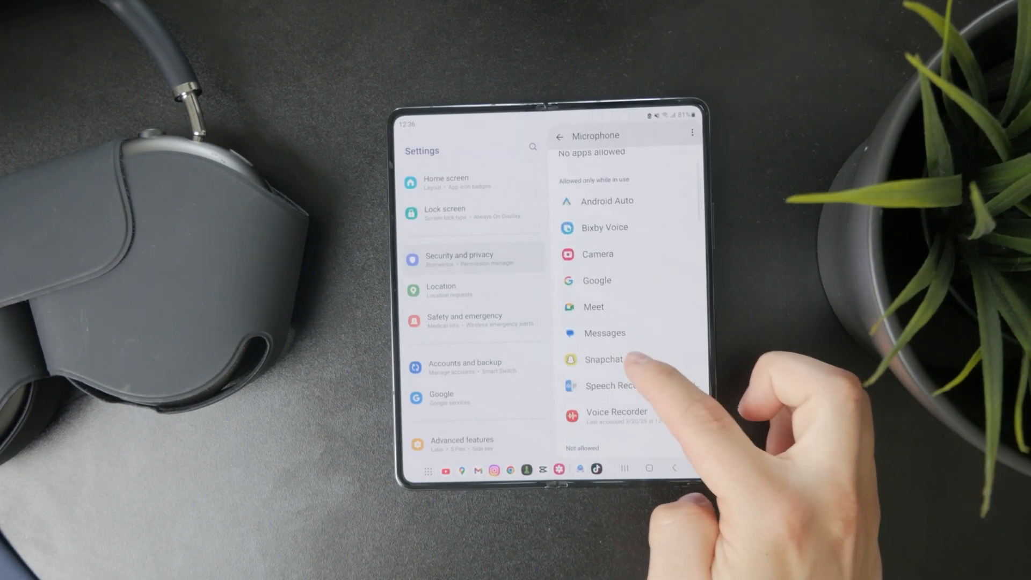
Step: Set Snapchat's microphone permission to Don't allow
left_click(603, 359)
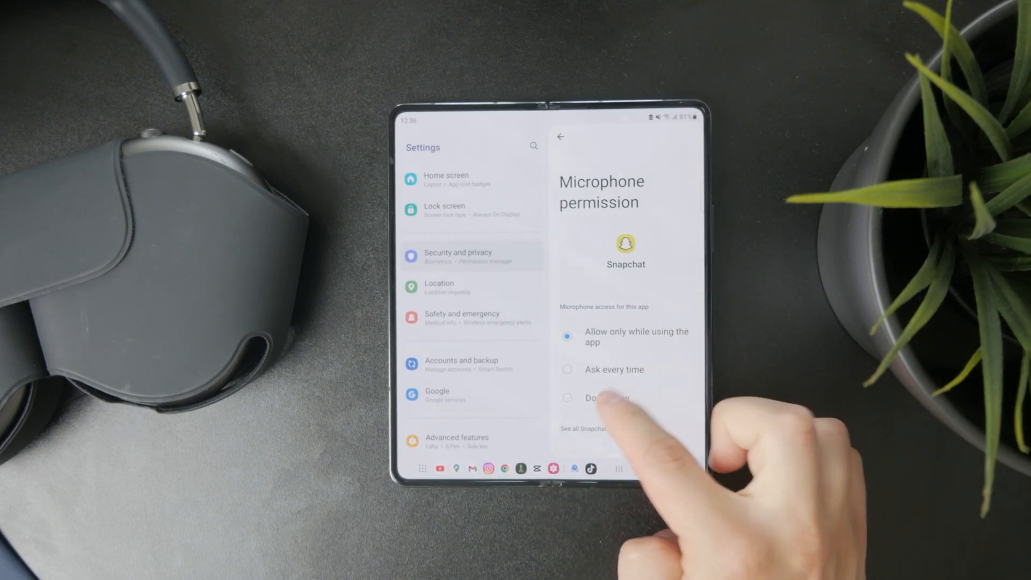
left_click(560, 136)
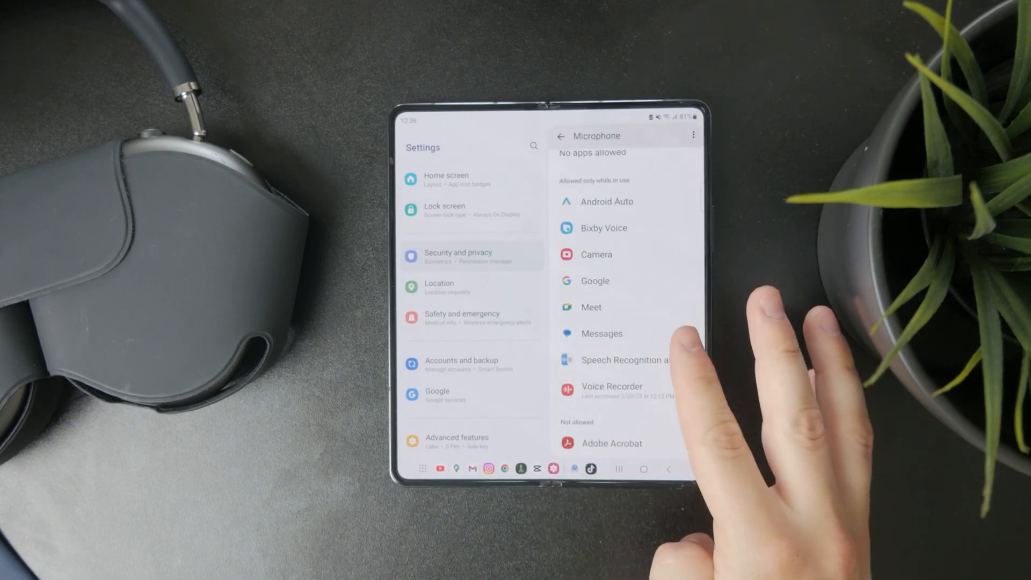